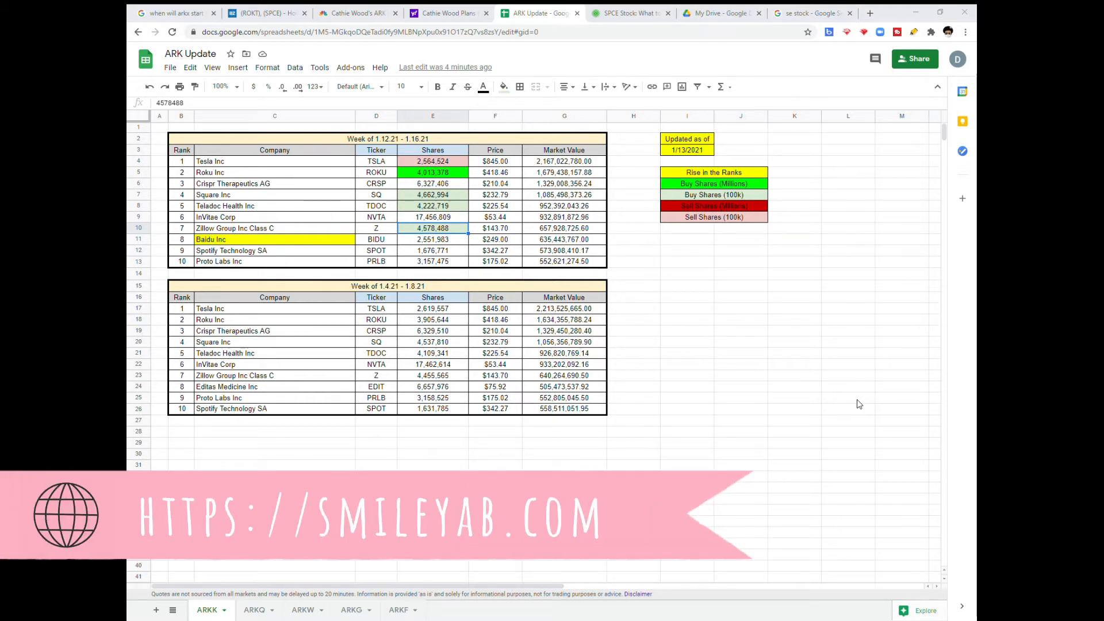
# Review Roku's share count and the updated-as-of date on ARKK, then switch to the ARKQ holdings sheet
pyautogui.click(433, 172)
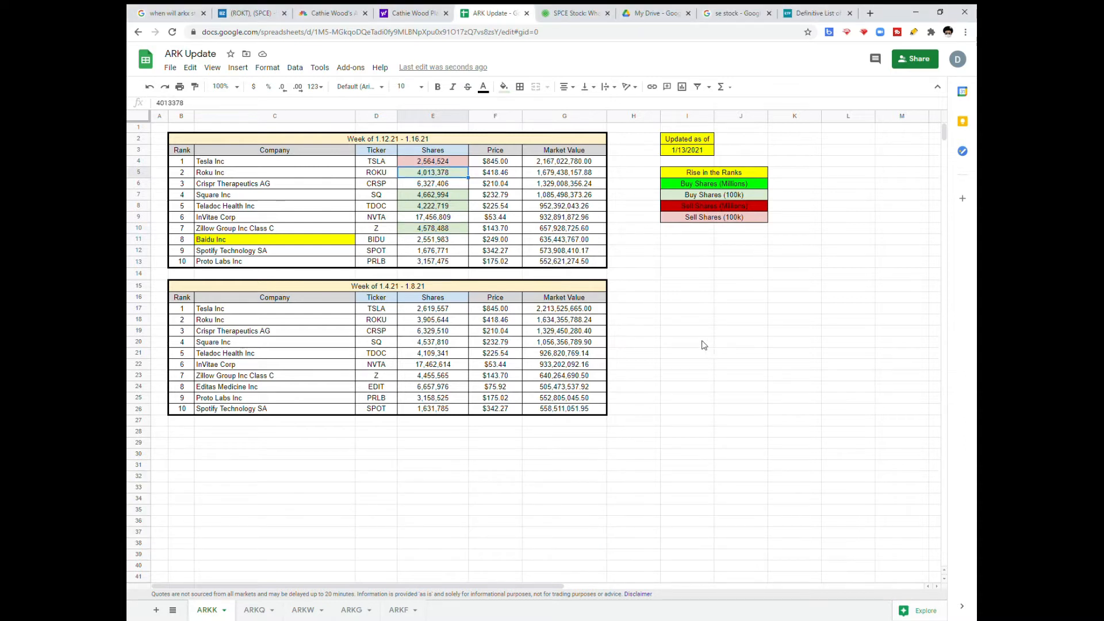
pyautogui.moveTo(338, 253)
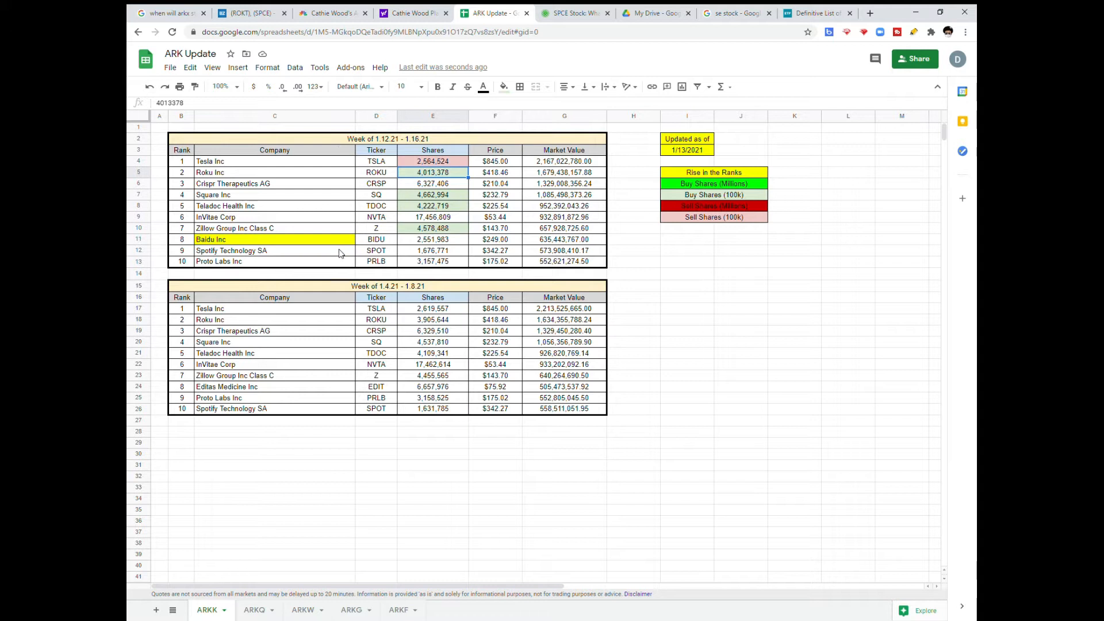
pyautogui.click(686, 149)
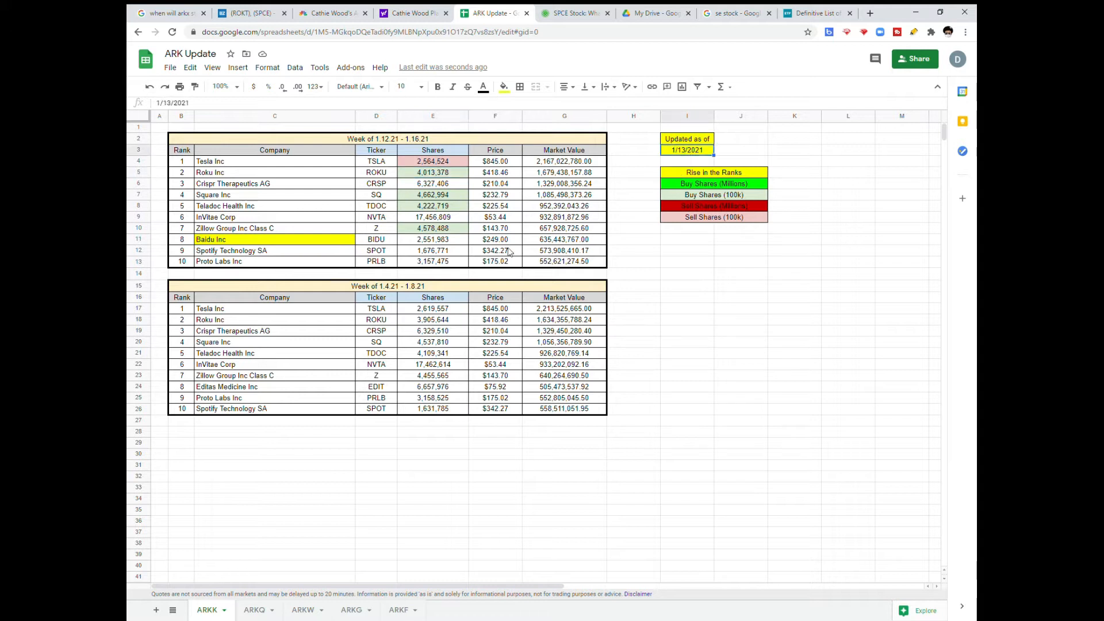
pyautogui.click(432, 228)
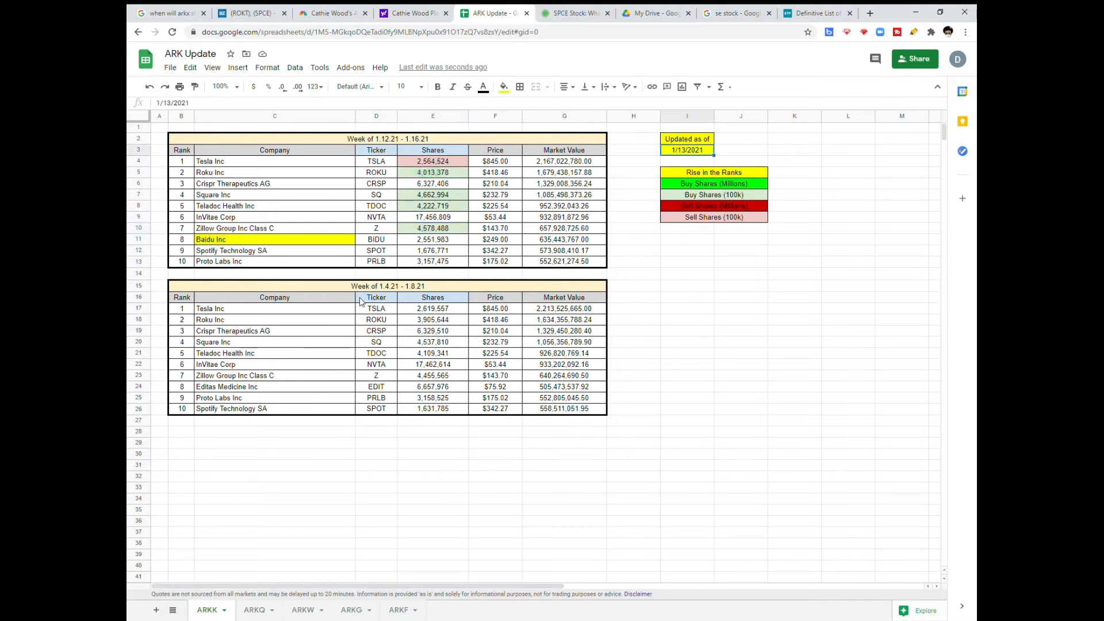
pyautogui.moveTo(345, 291)
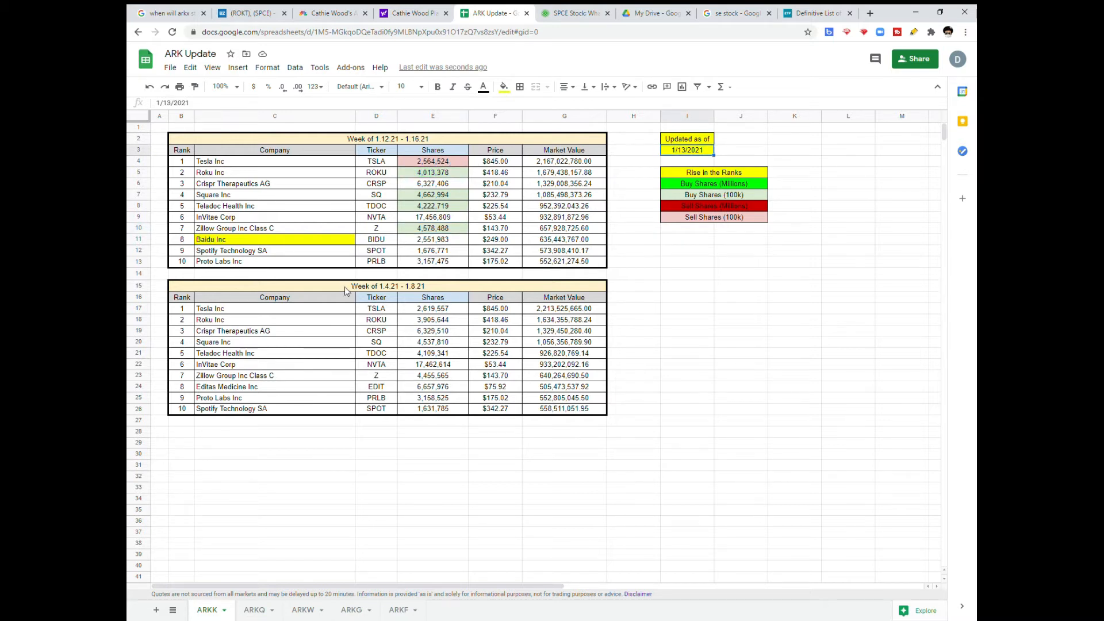
pyautogui.moveTo(354, 261)
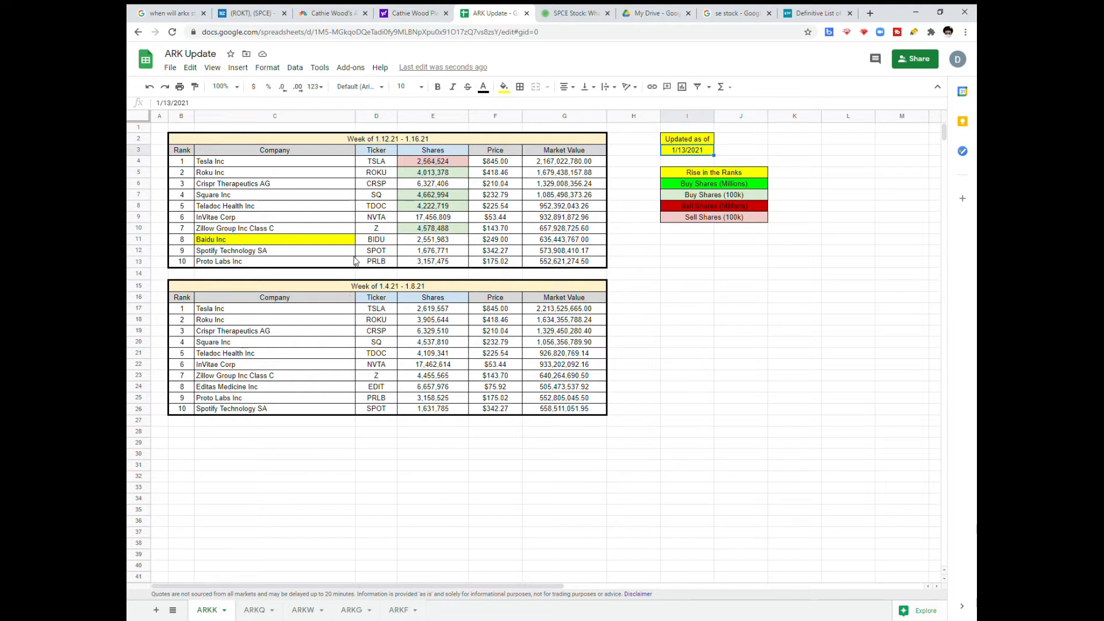
pyautogui.moveTo(365, 294)
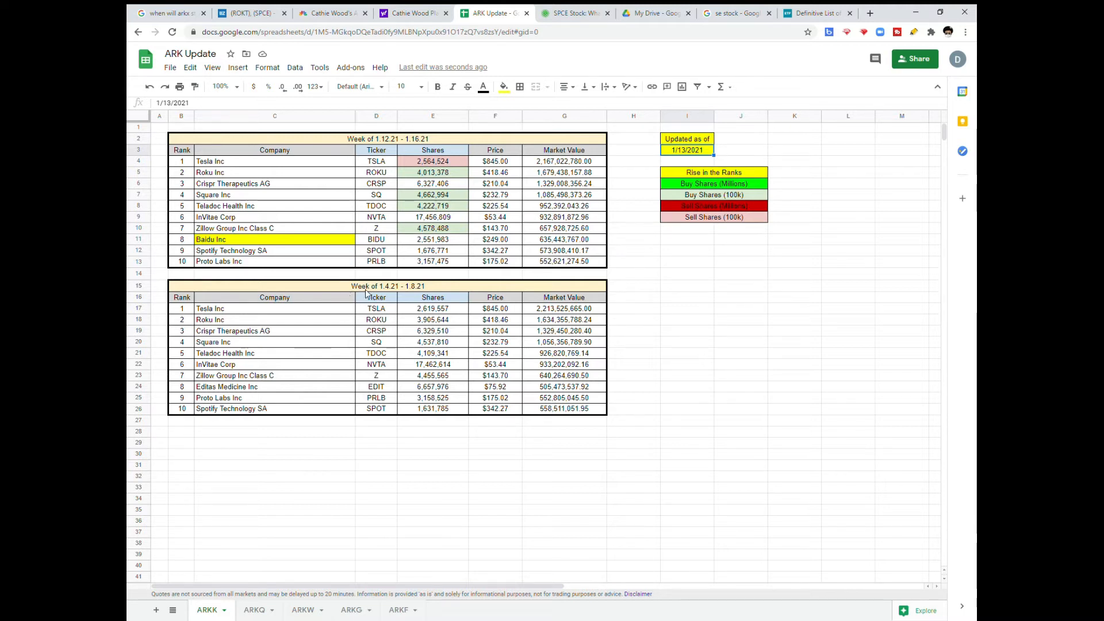
pyautogui.moveTo(334, 371)
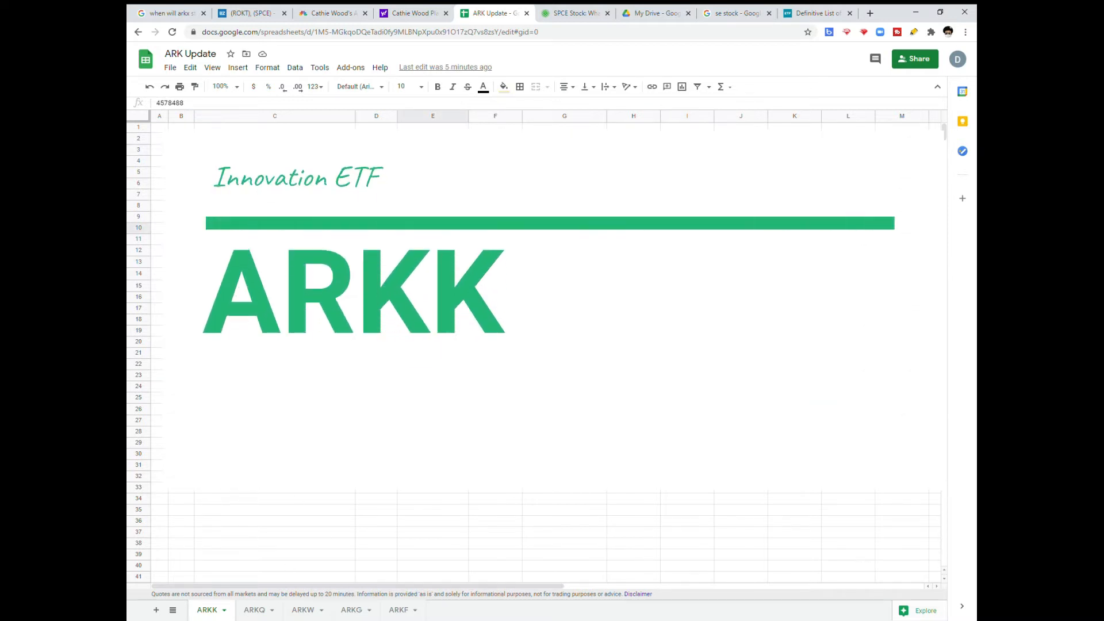
pyautogui.scroll(-3)
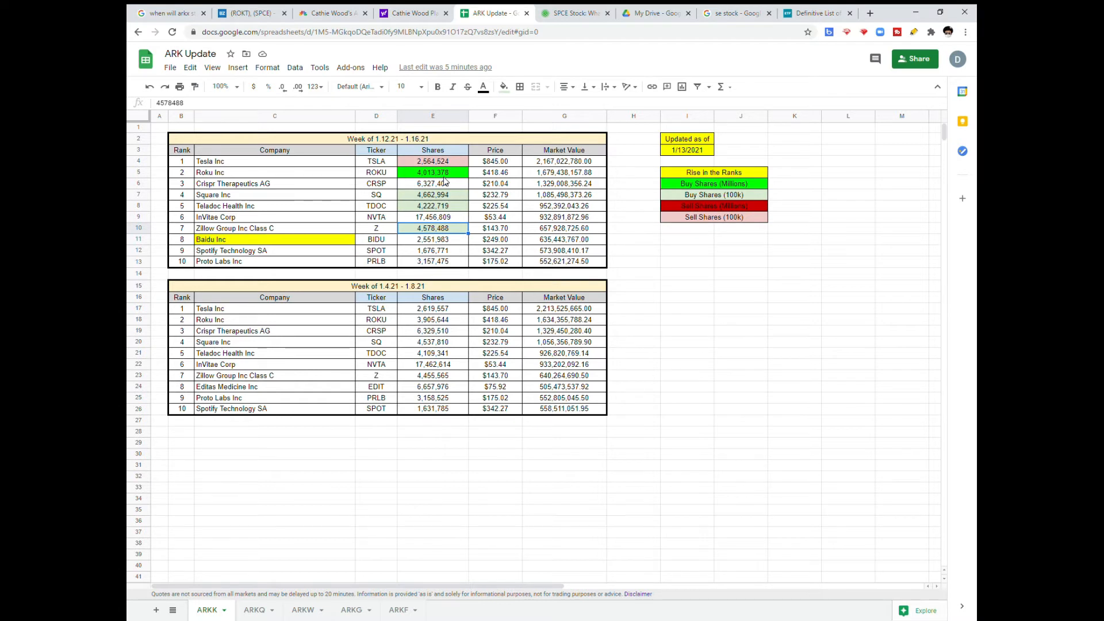
pyautogui.click(502, 86)
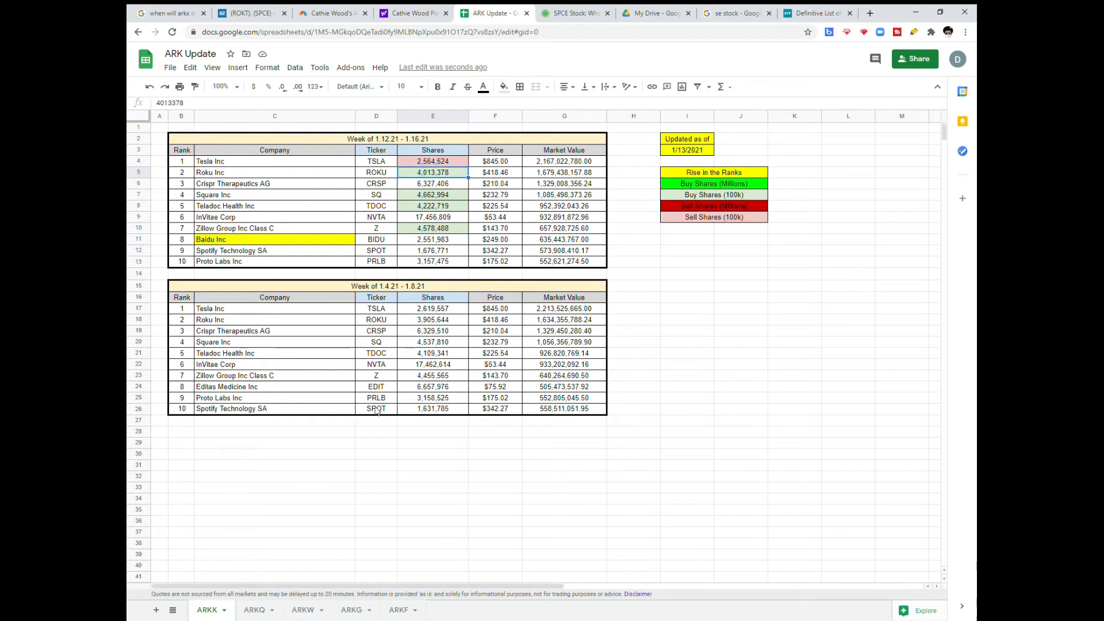
pyautogui.click(253, 609)
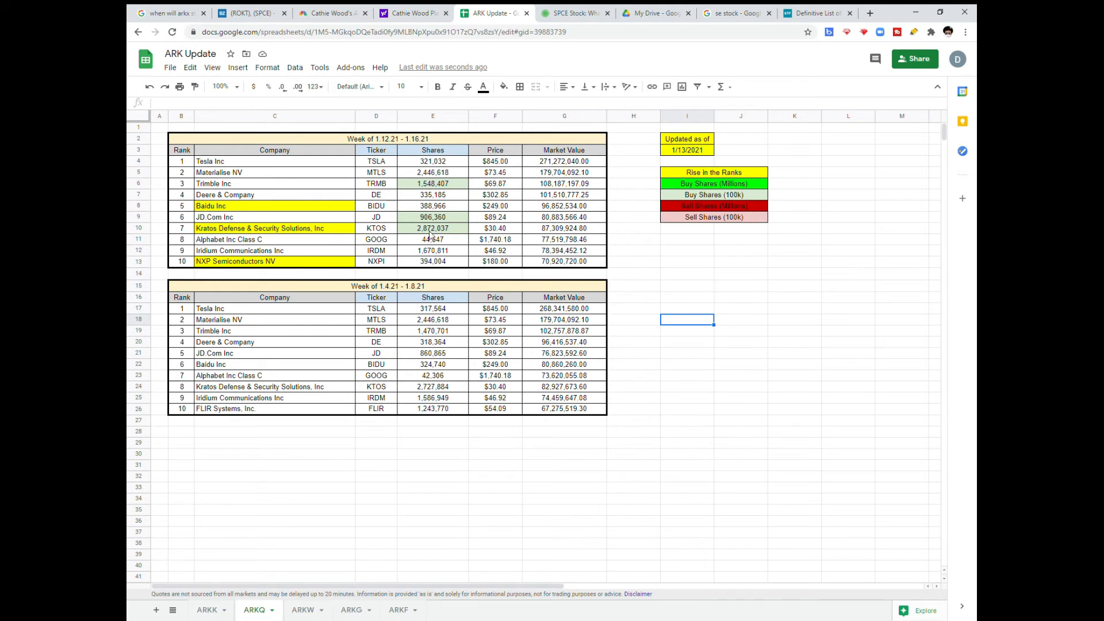
pyautogui.moveTo(451, 232)
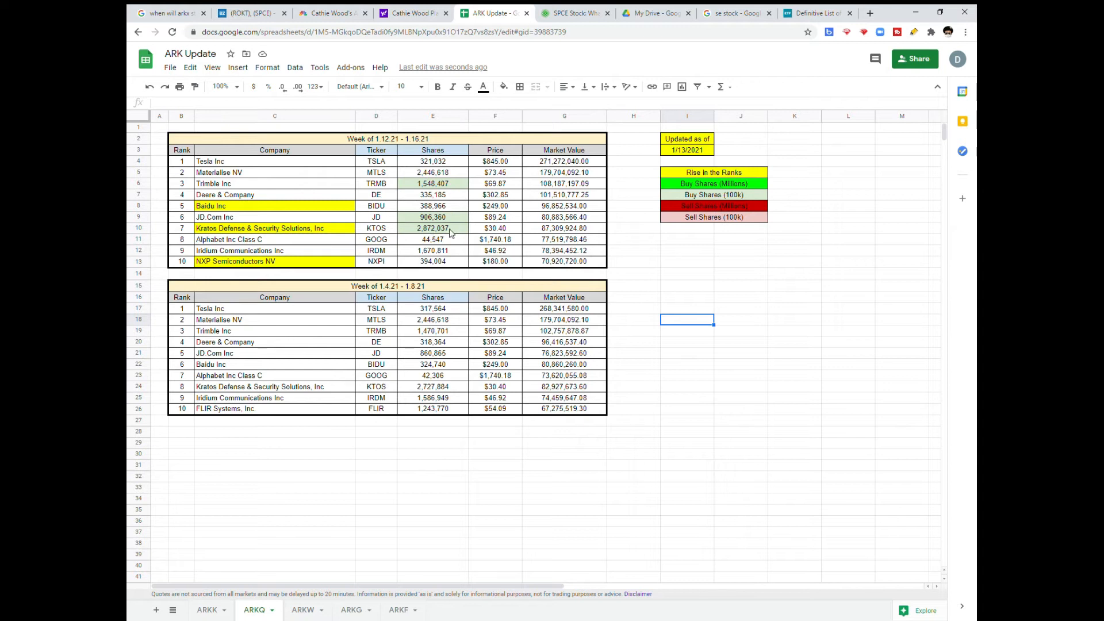
pyautogui.moveTo(302, 205)
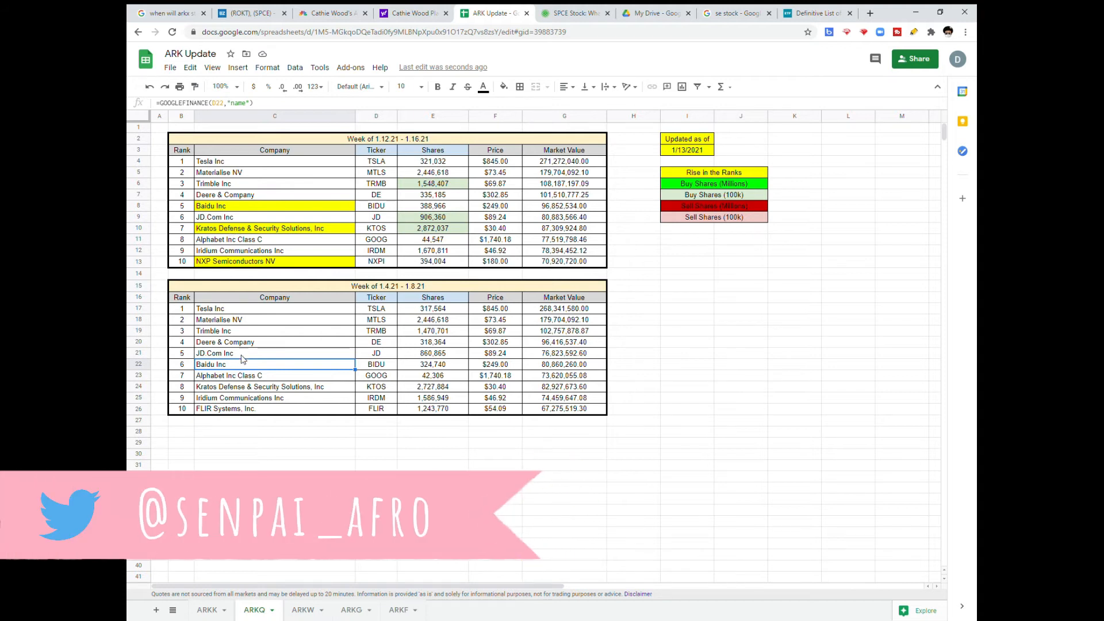
pyautogui.moveTo(308, 270)
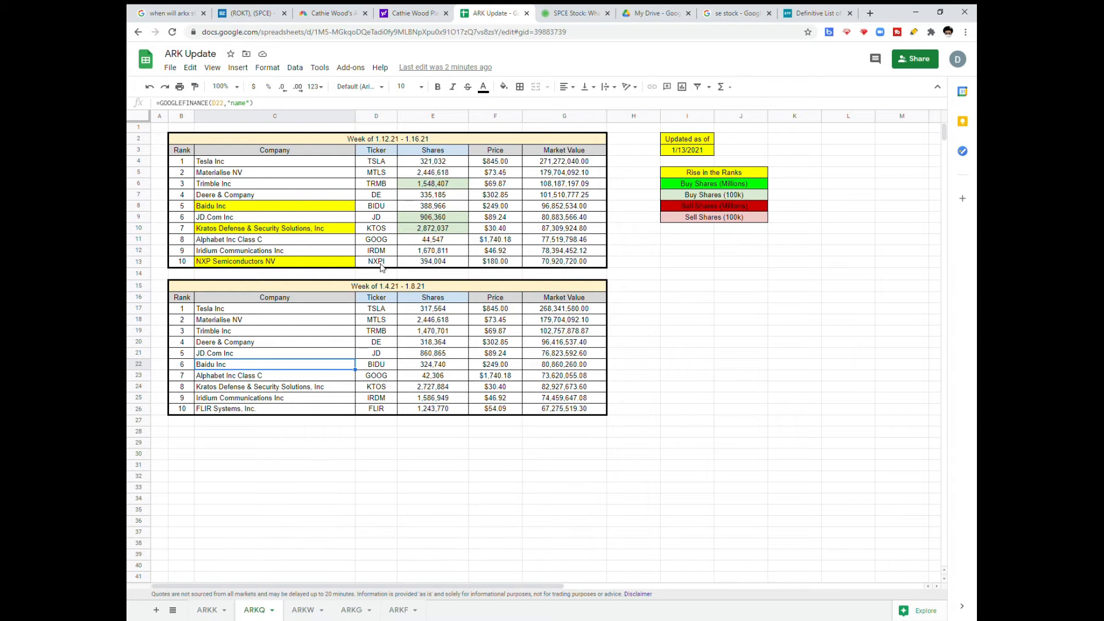
pyautogui.moveTo(375, 266)
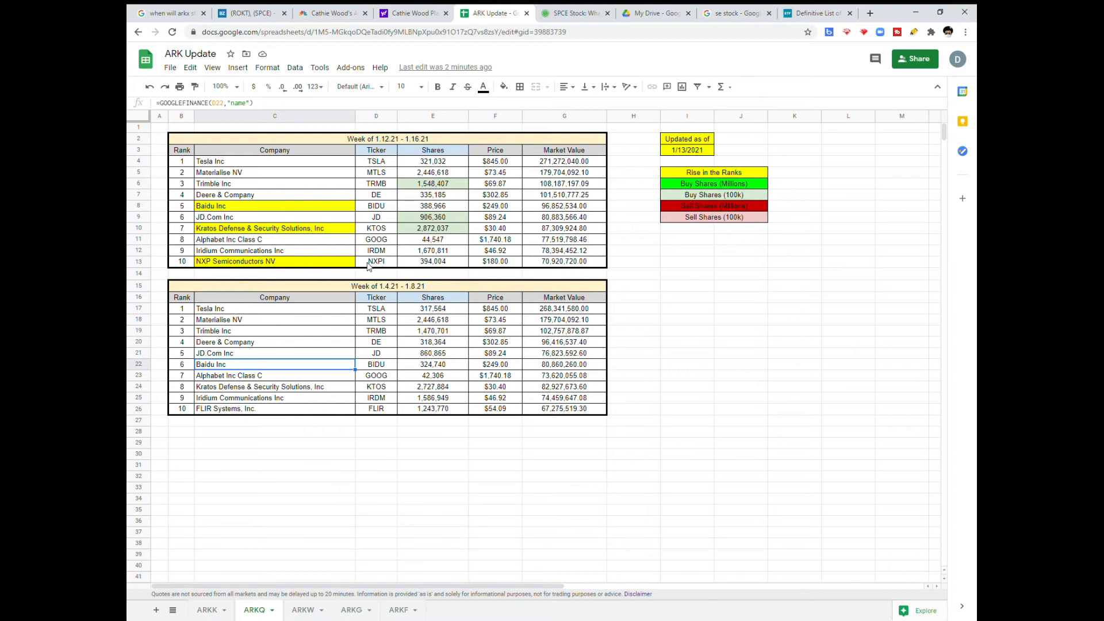
pyautogui.moveTo(206, 266)
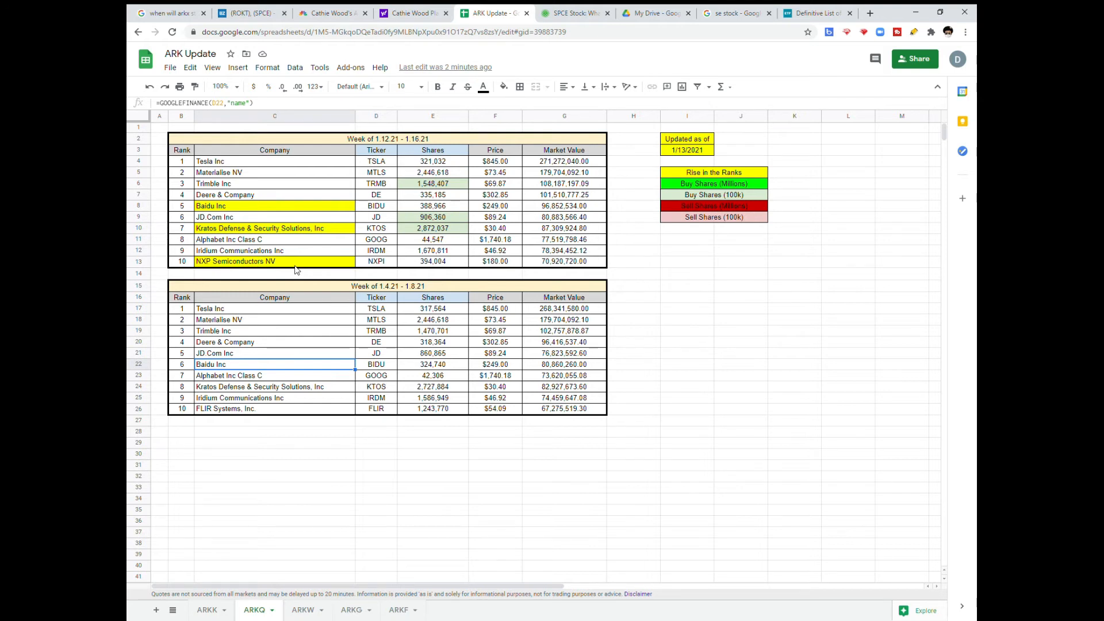
pyautogui.click(303, 609)
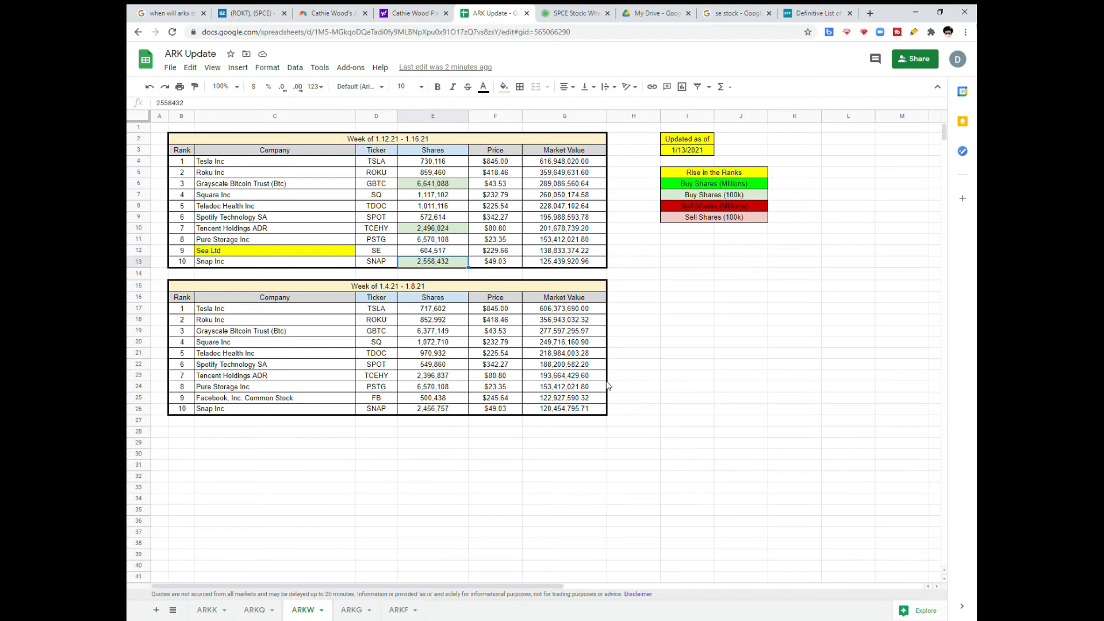
pyautogui.moveTo(445, 190)
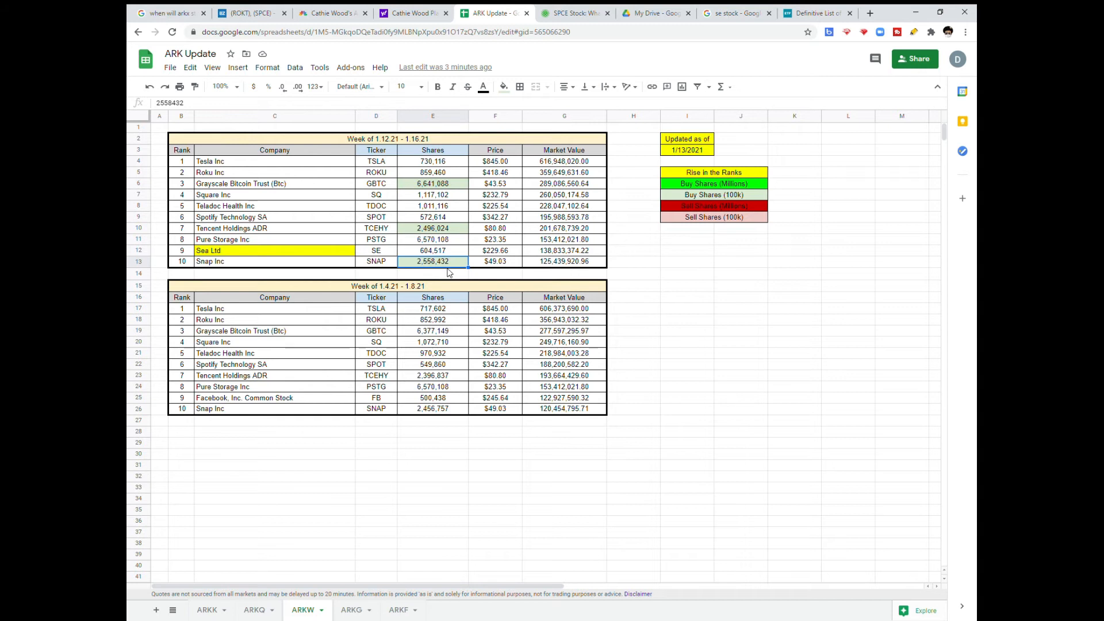
pyautogui.moveTo(253, 252)
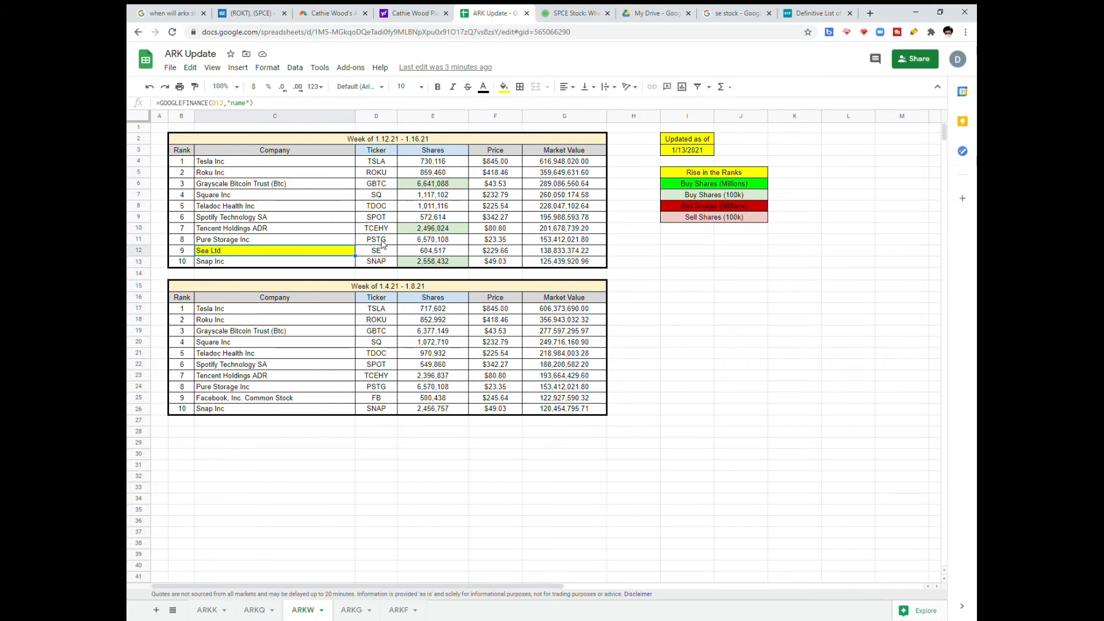
# Check the Pure Storage ticker entry in the ARKW holdings table
pyautogui.click(375, 250)
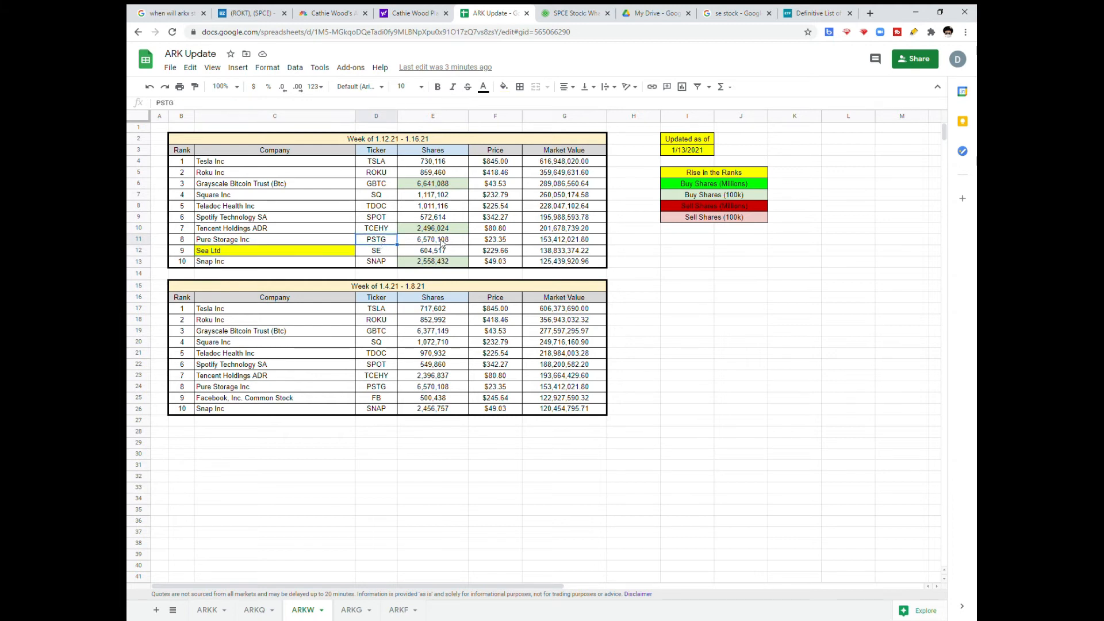
pyautogui.moveTo(355, 510)
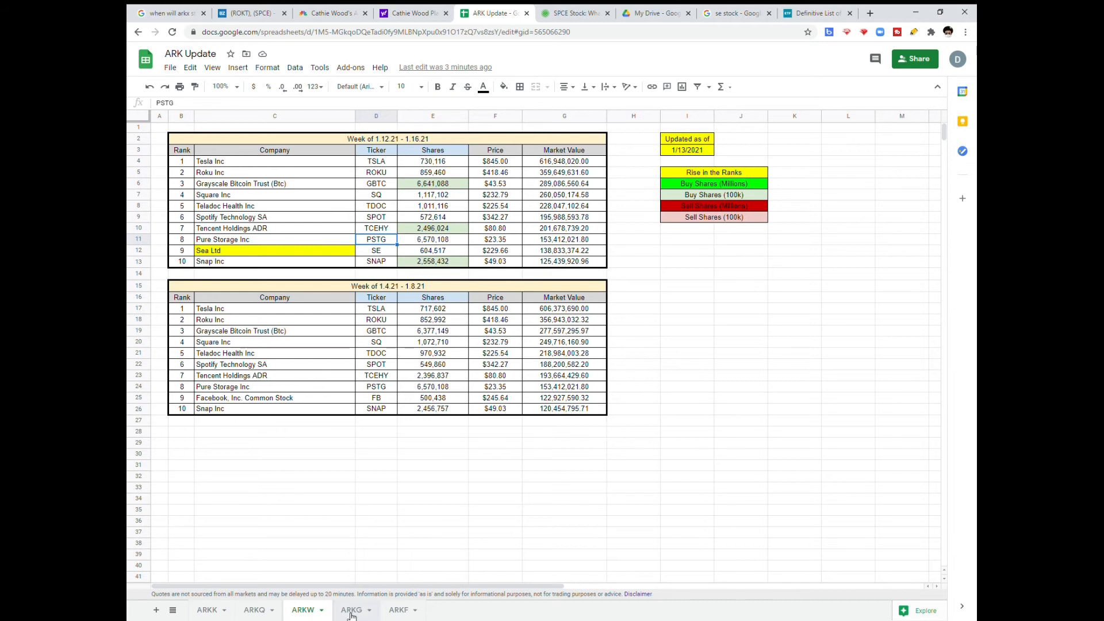
# Review the ARKG holdings sheet, then switch to the ARKF holdings sheet
pyautogui.click(350, 610)
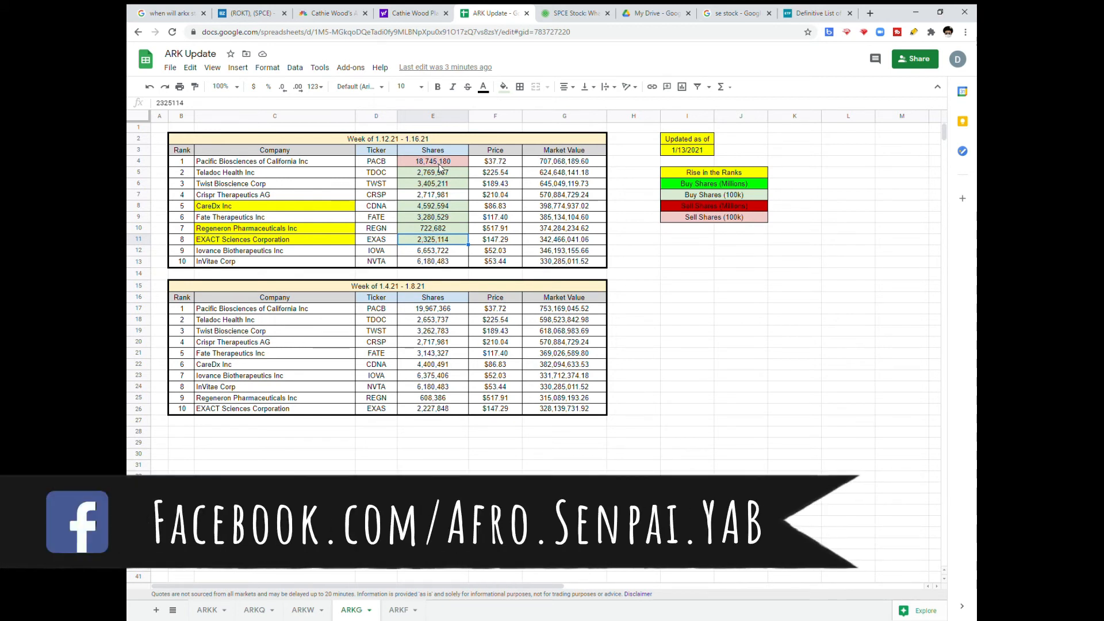
pyautogui.moveTo(390, 183)
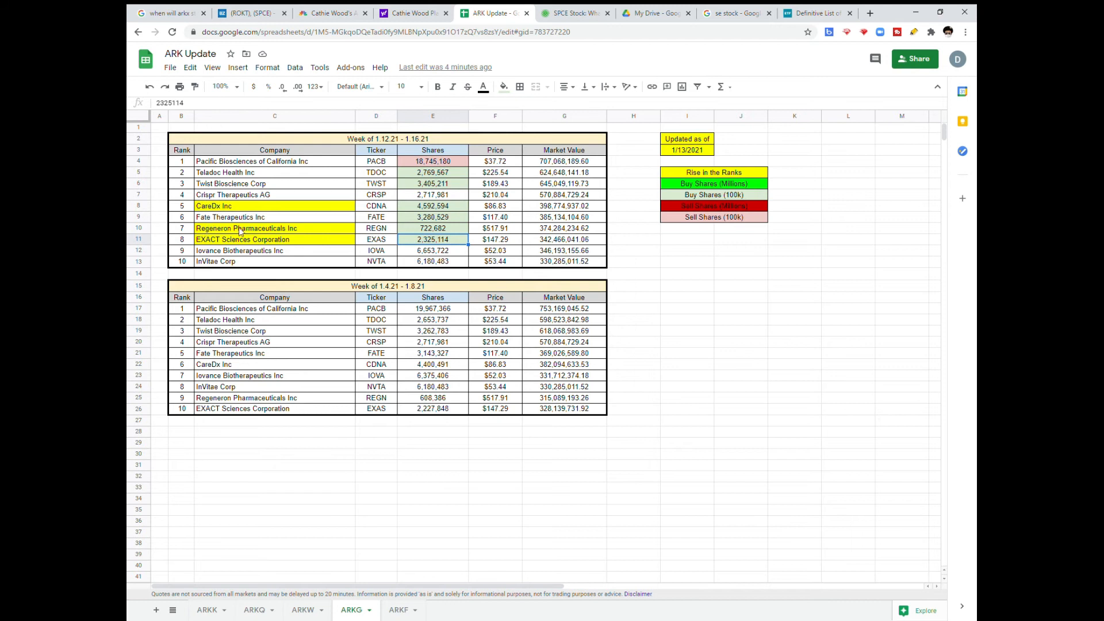
pyautogui.moveTo(230, 242)
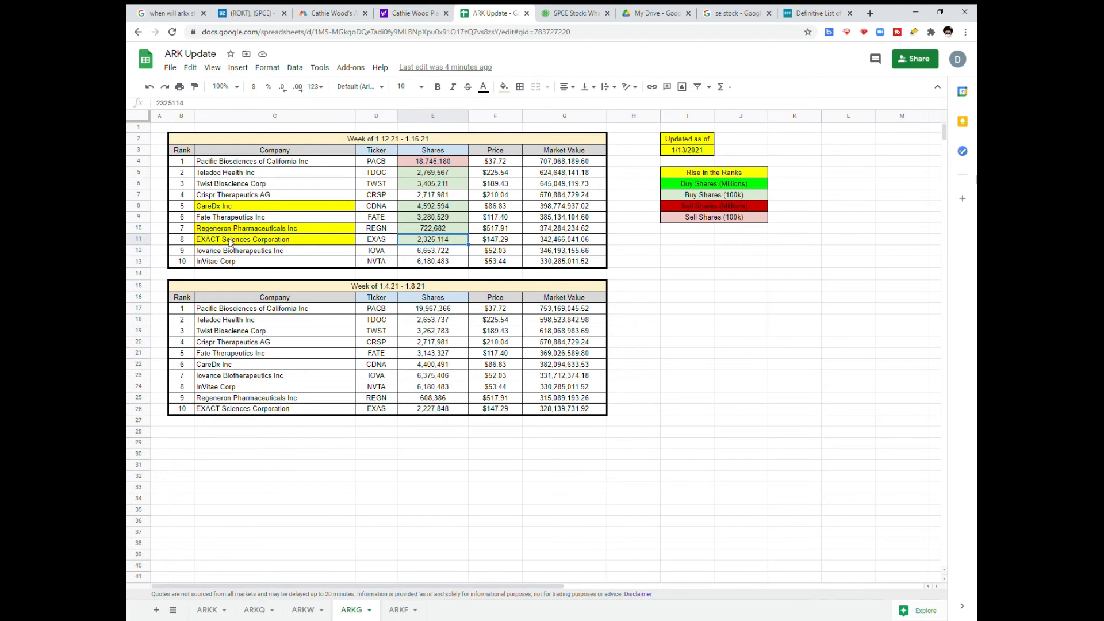
pyautogui.moveTo(261, 244)
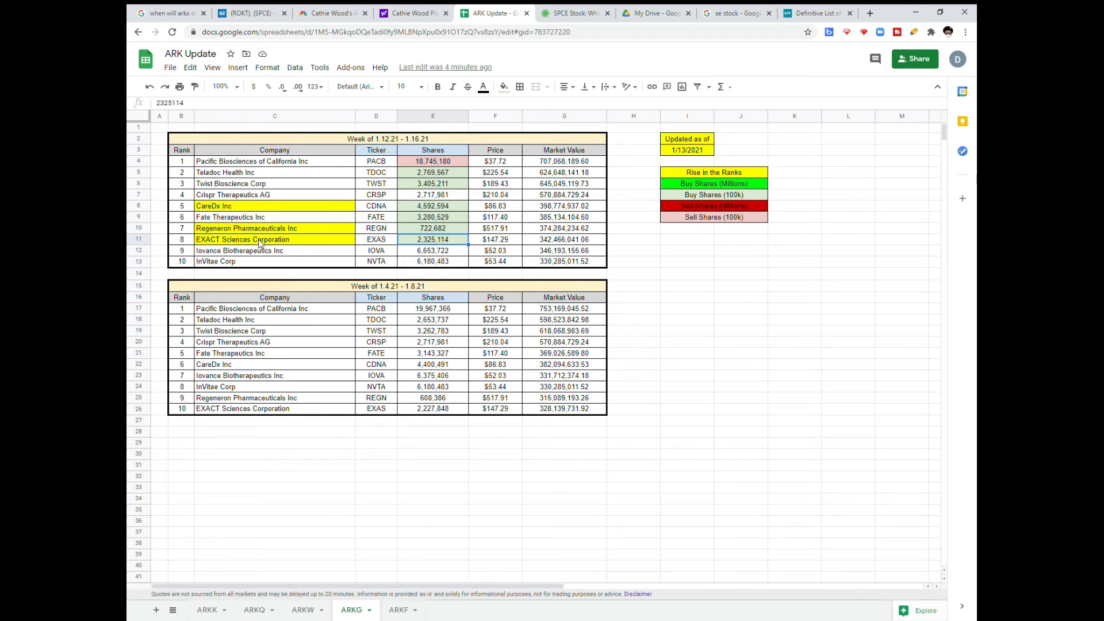
pyautogui.click(399, 609)
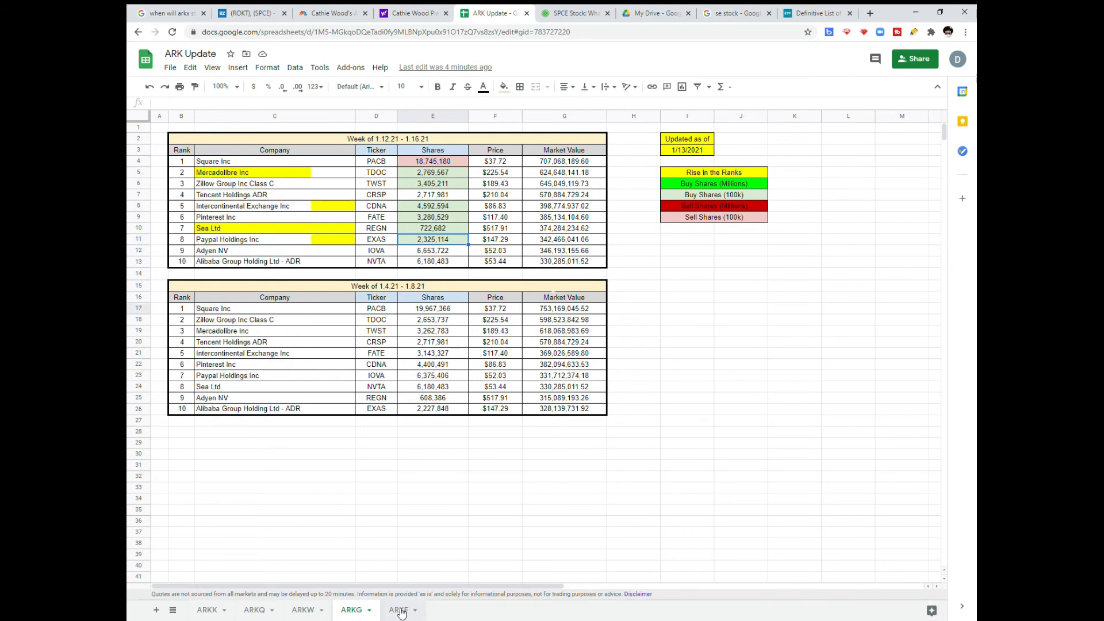
pyautogui.click(399, 609)
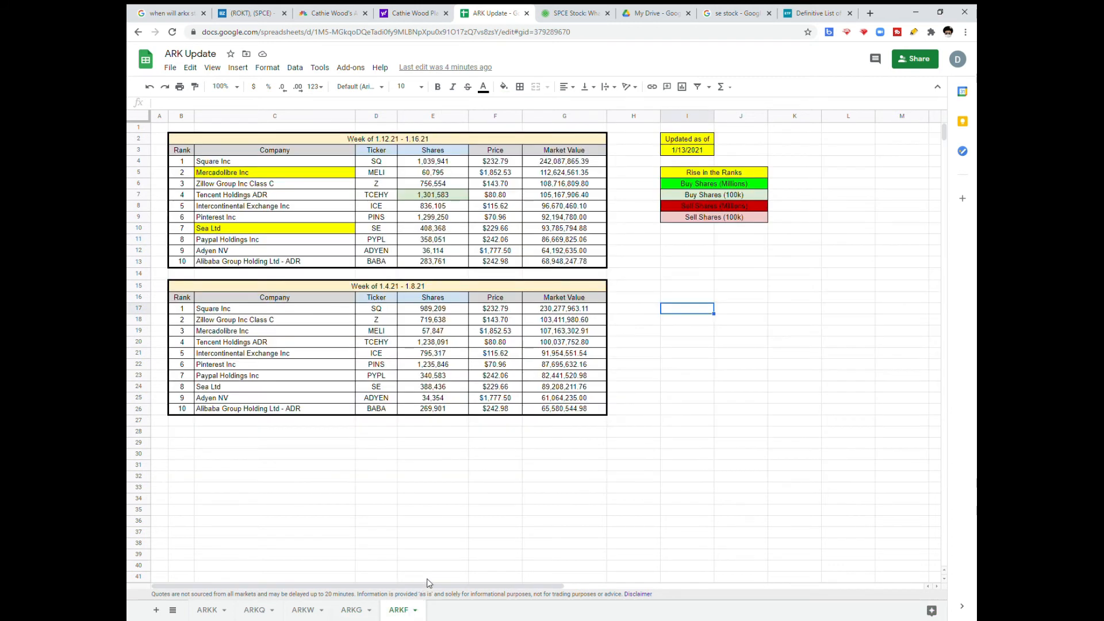